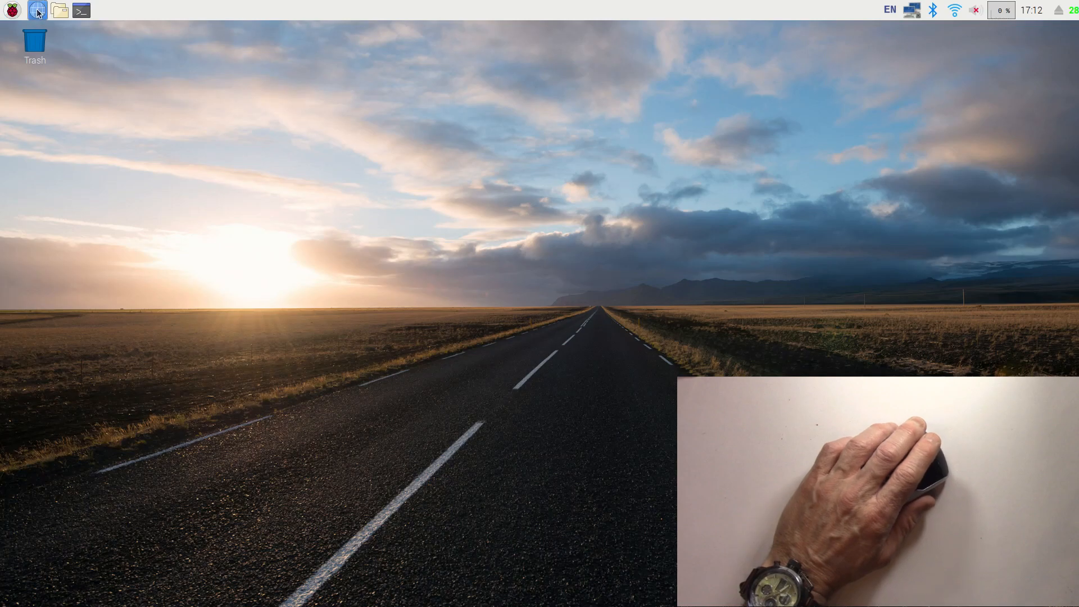
- Bring up the shutdown options from the applications menu, then dismiss them without choosing
click(12, 9)
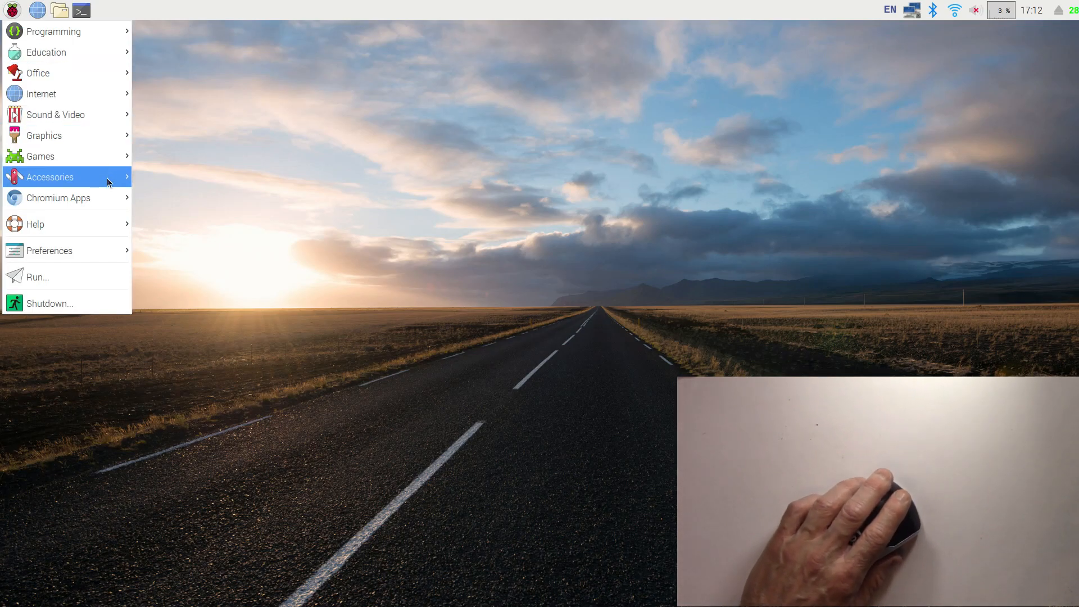
mouse_move(82, 303)
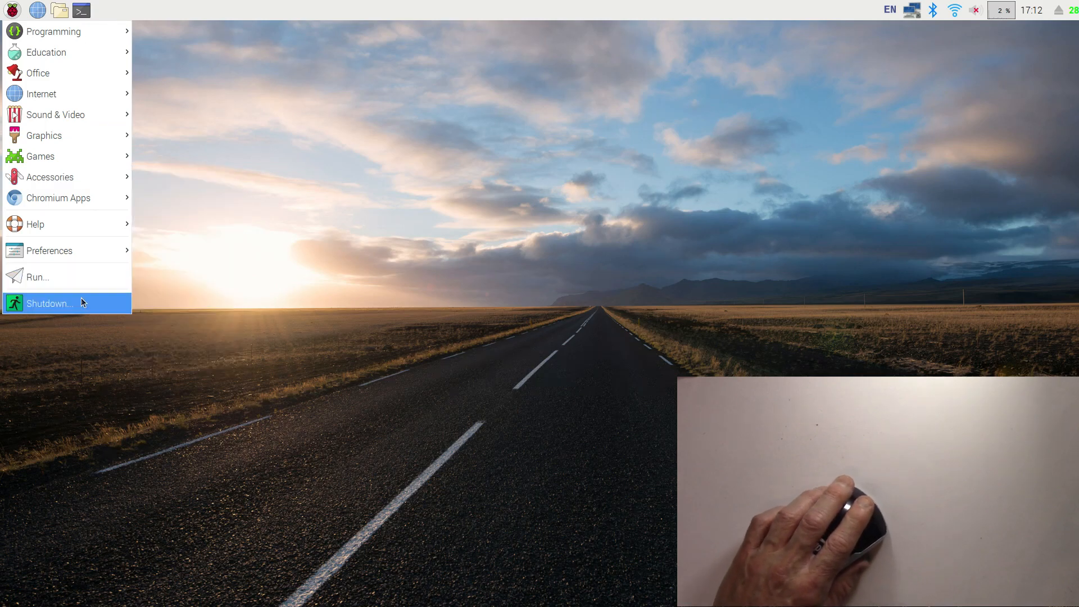
click(49, 303)
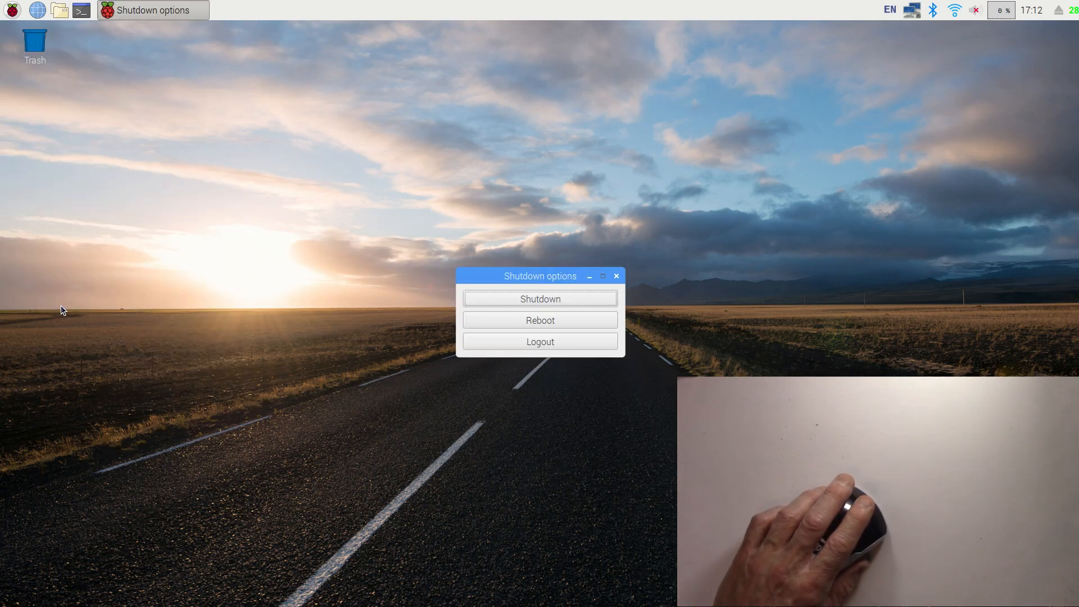
mouse_move(356, 122)
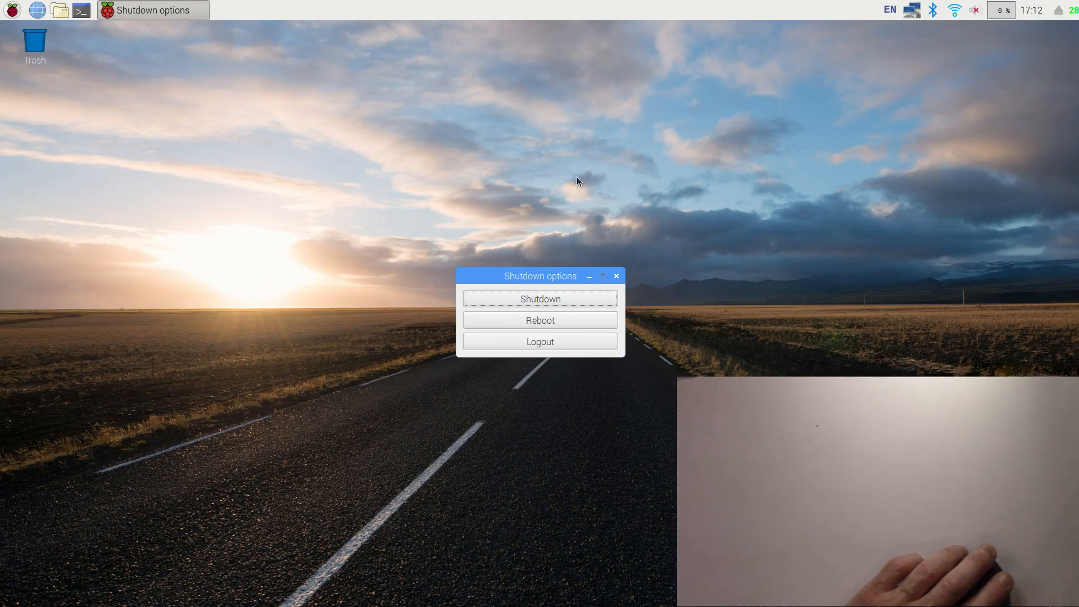
mouse_move(325, 255)
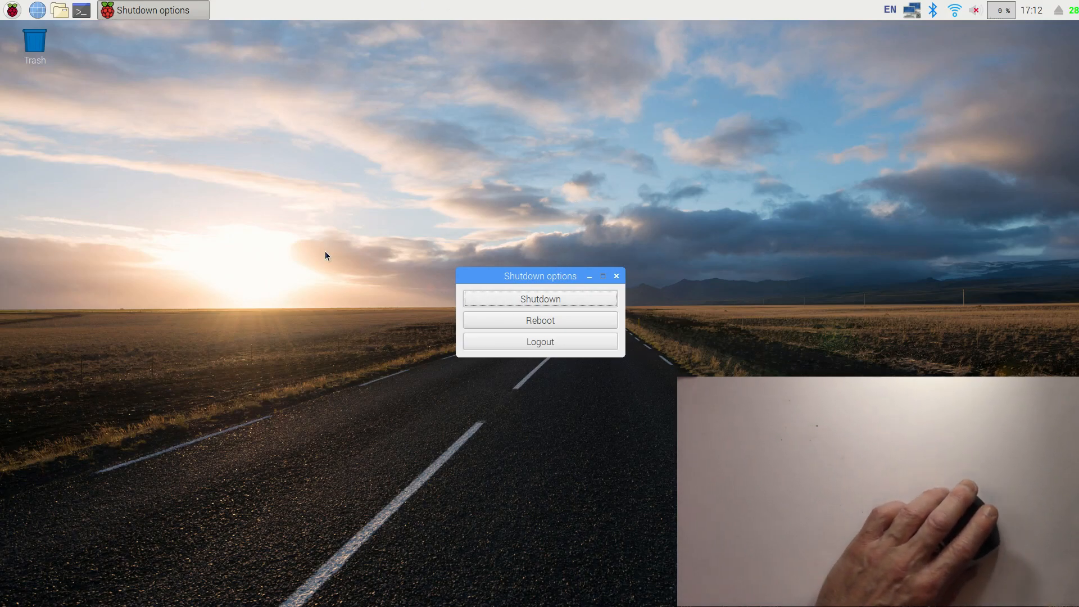
mouse_move(405, 354)
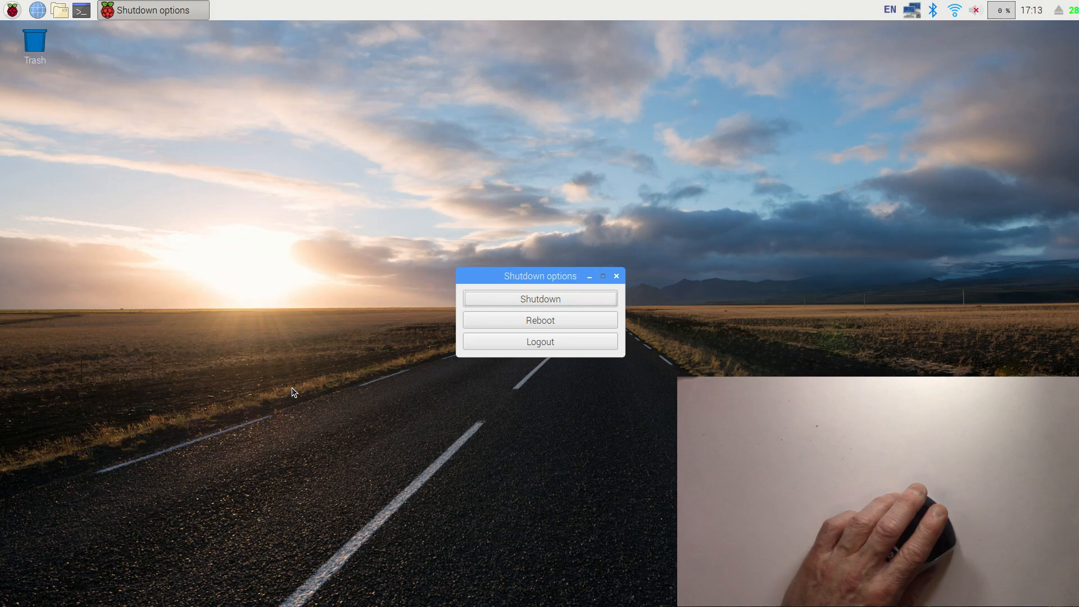
mouse_move(245, 238)
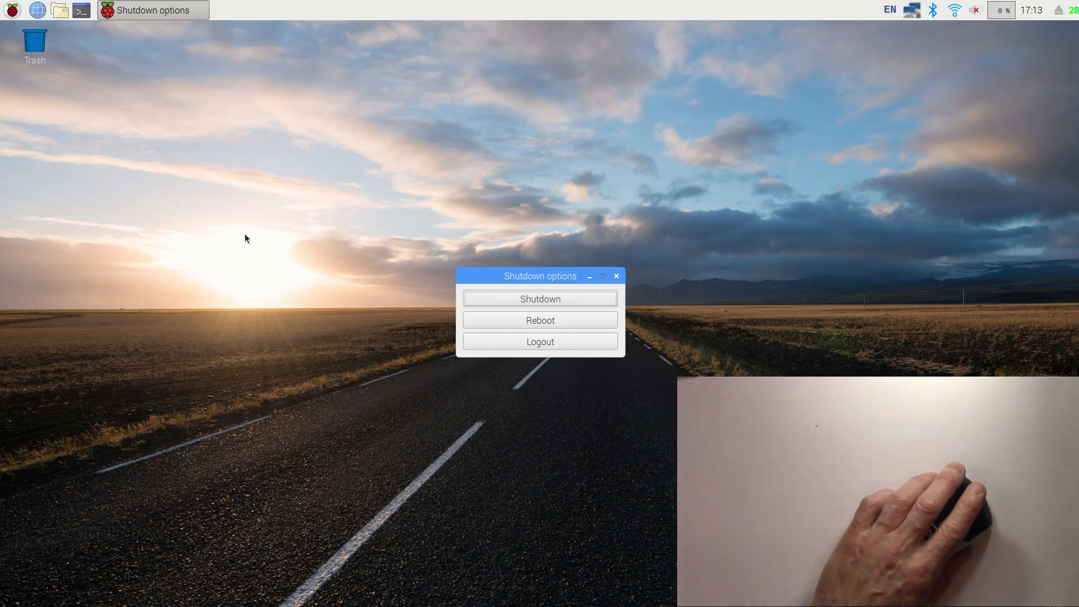
mouse_move(496, 268)
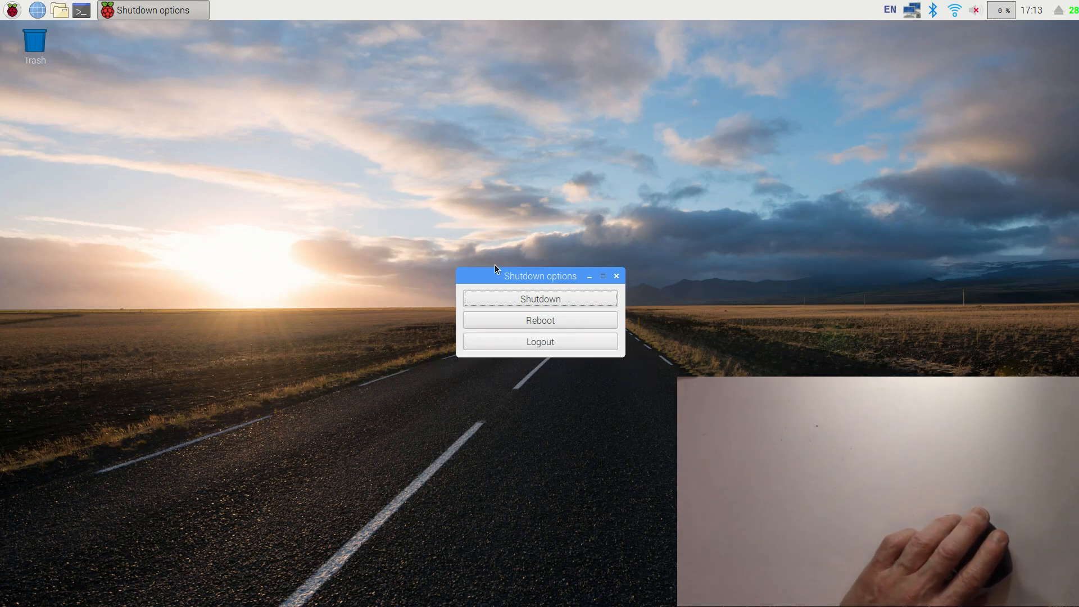
mouse_move(445, 326)
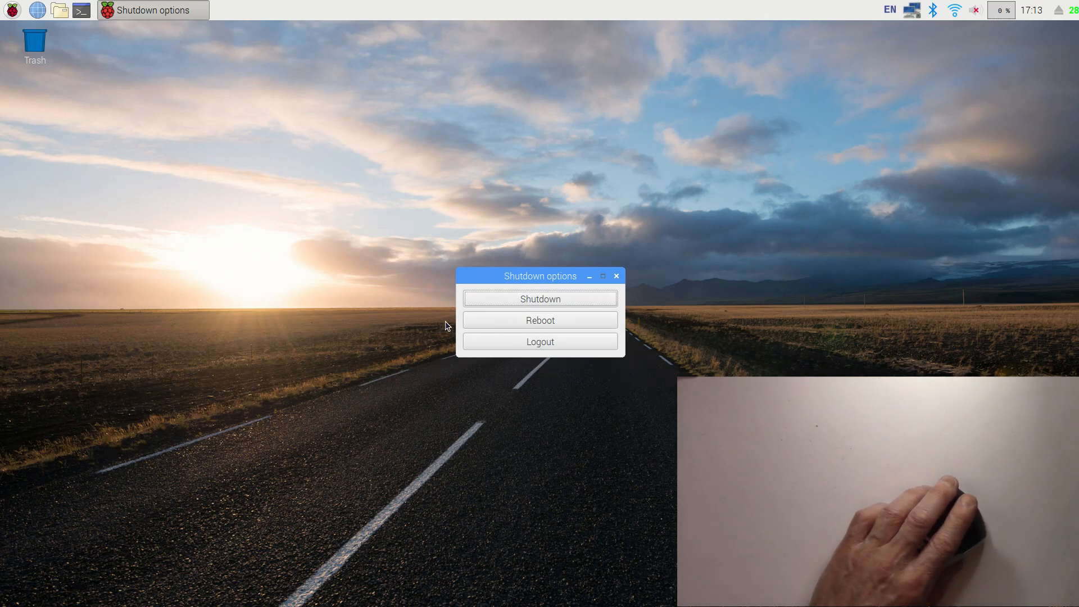
mouse_move(540, 281)
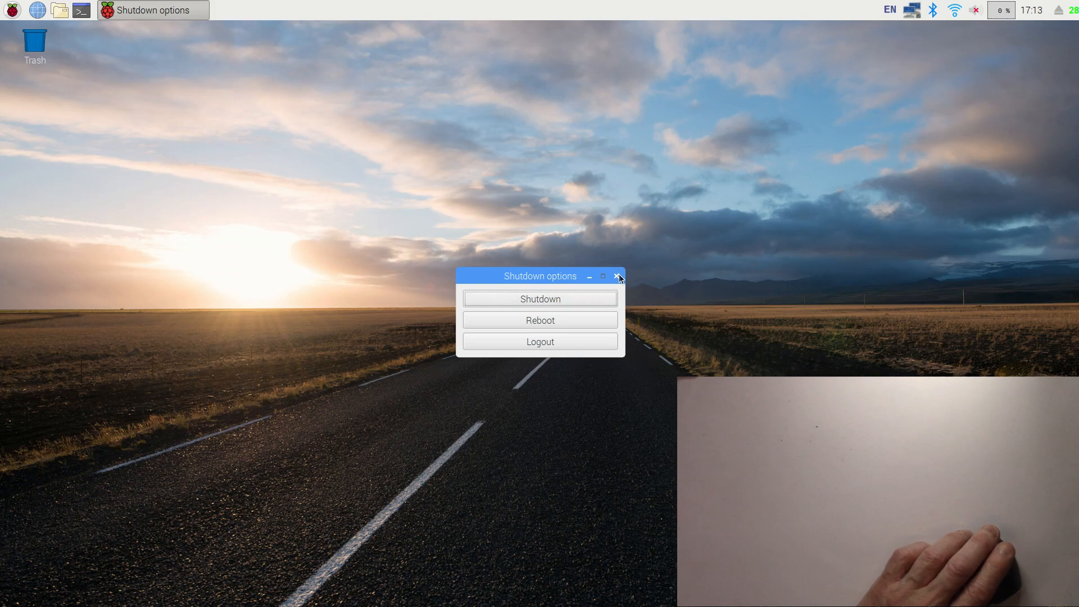
click(617, 276)
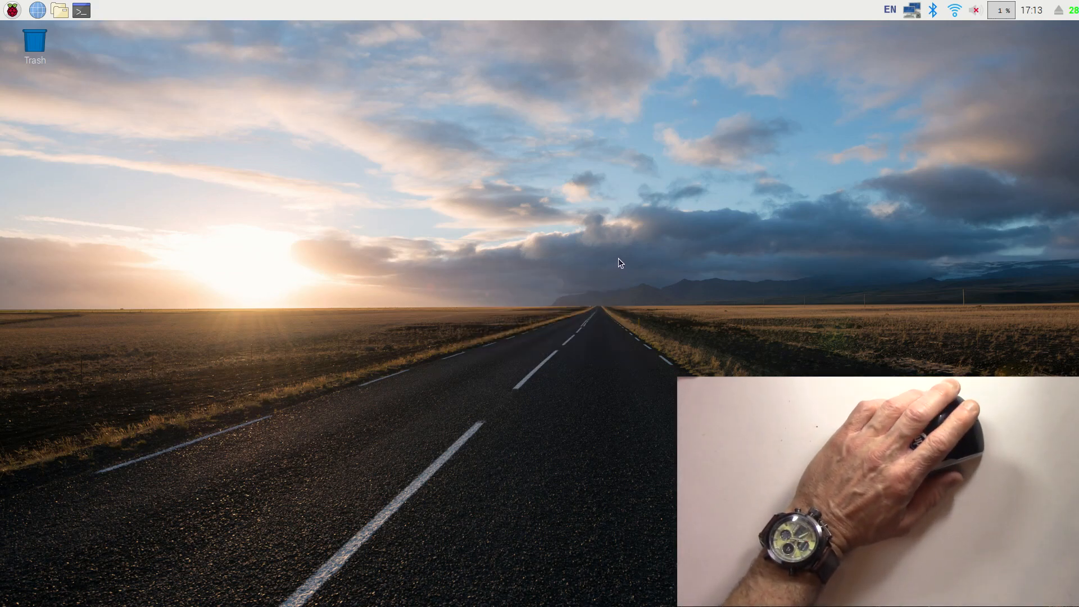
mouse_move(325, 307)
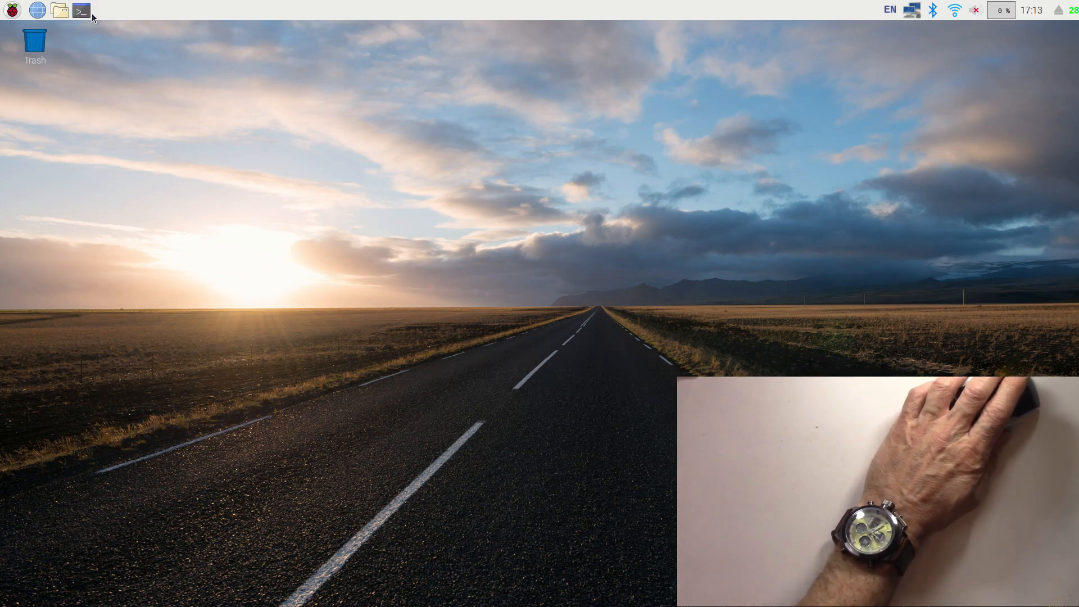
- Start a terminal session and relaunch the web browser on the mouse-lag forum thread
click(80, 10)
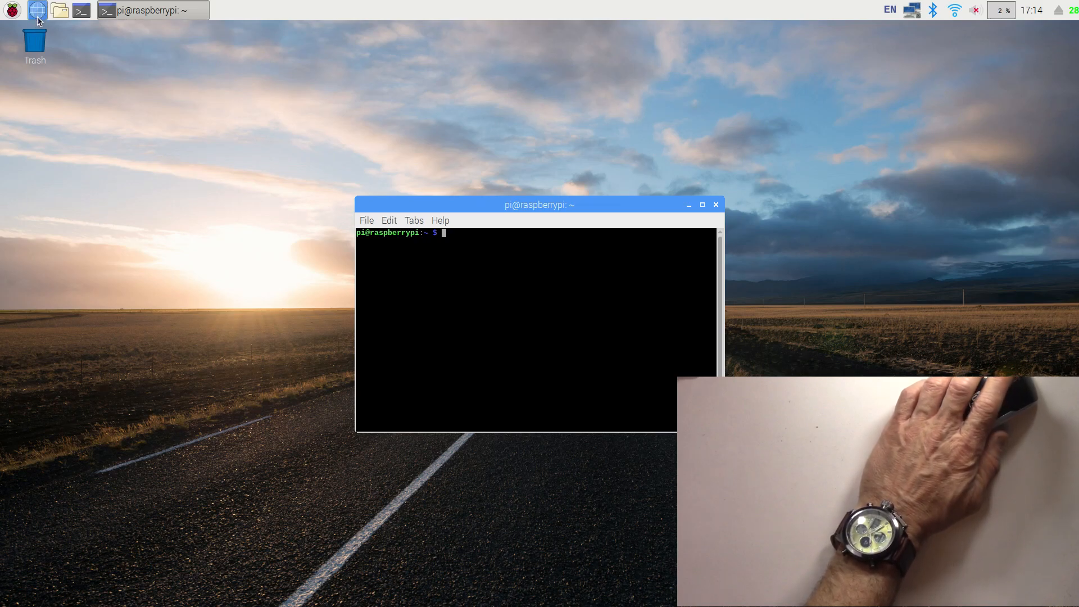
mouse_move(37, 9)
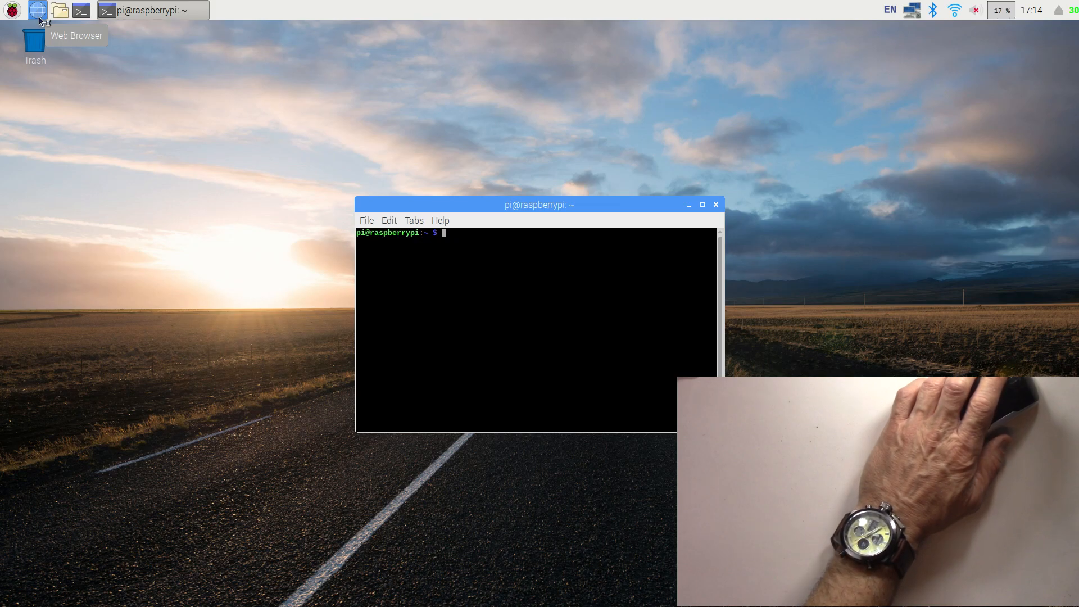
click(37, 10)
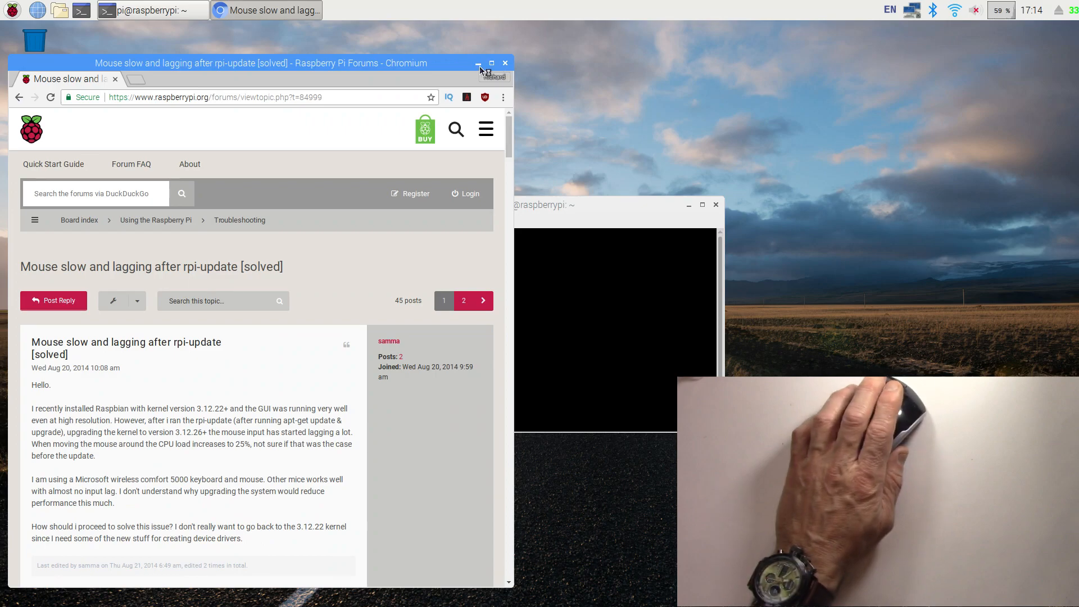
click(478, 62)
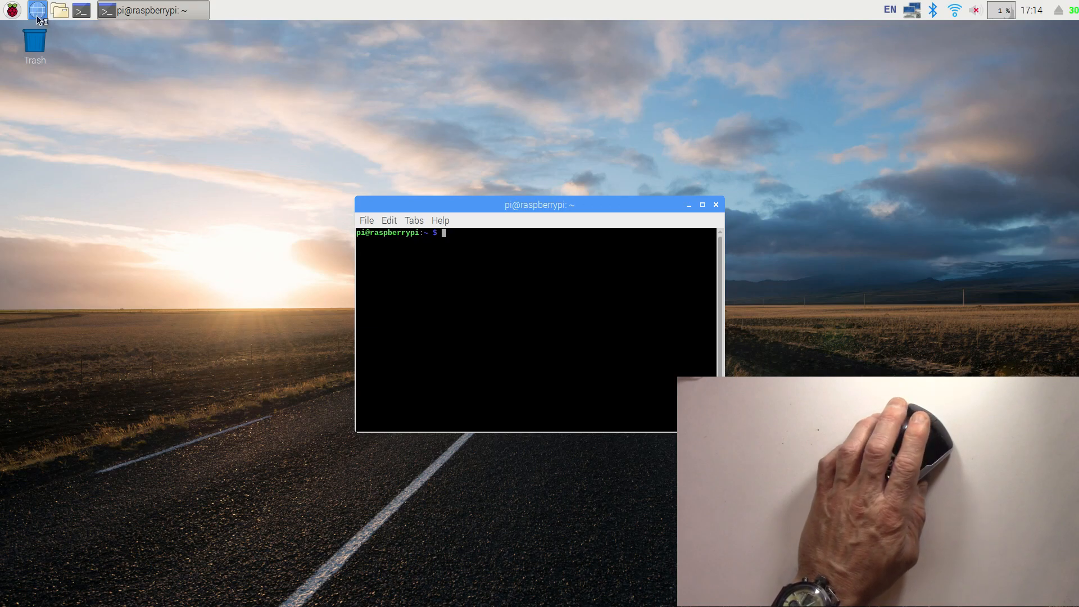
click(37, 9)
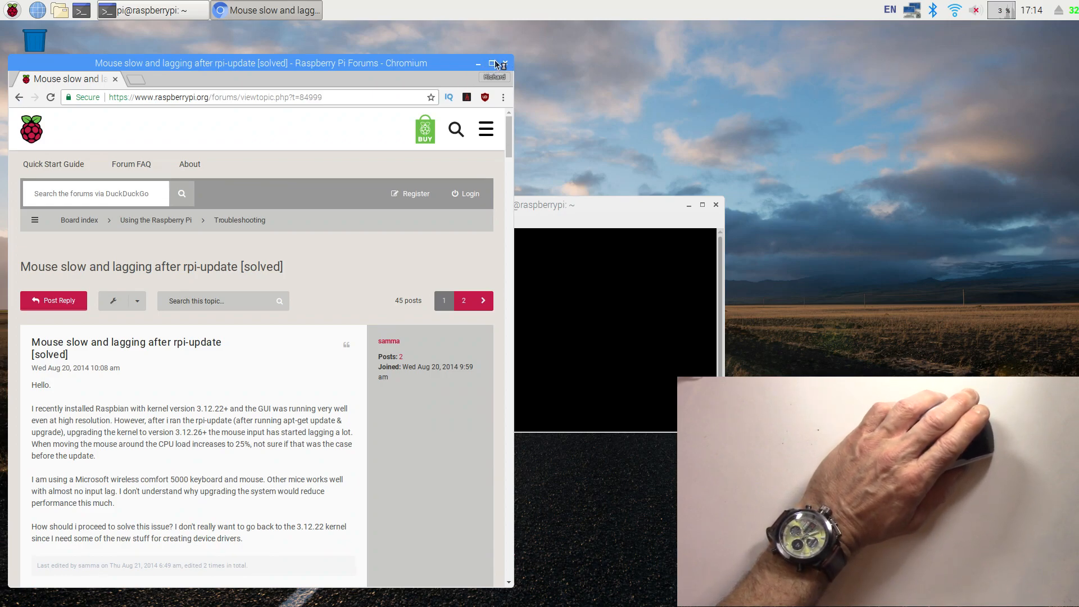
- Copy usbhid.mousepoll=0 from the maximized forum reply and bring the terminal to the front
click(495, 64)
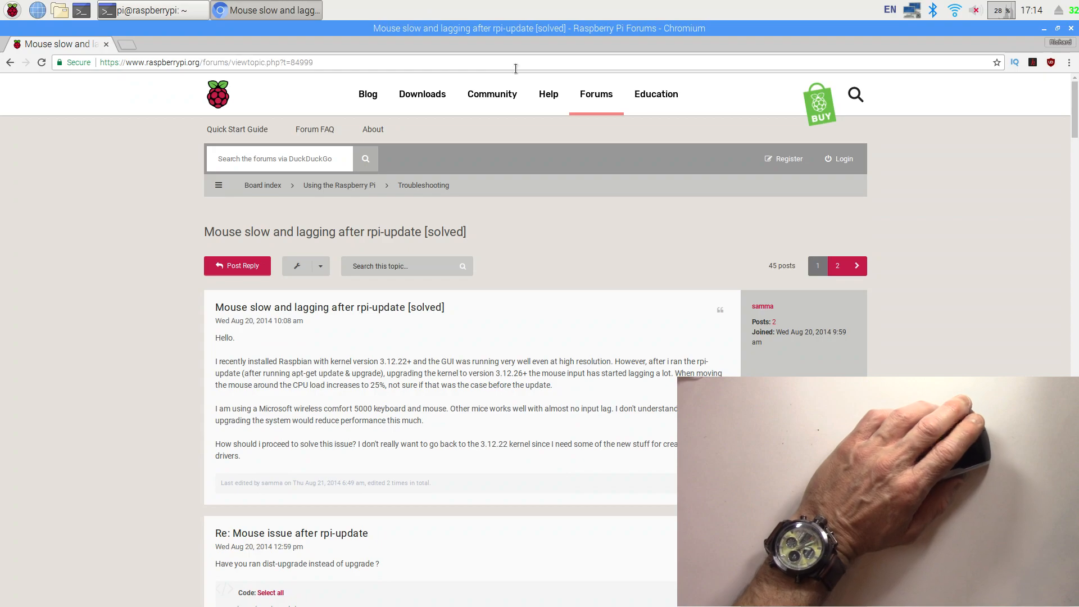
scroll(down, 3)
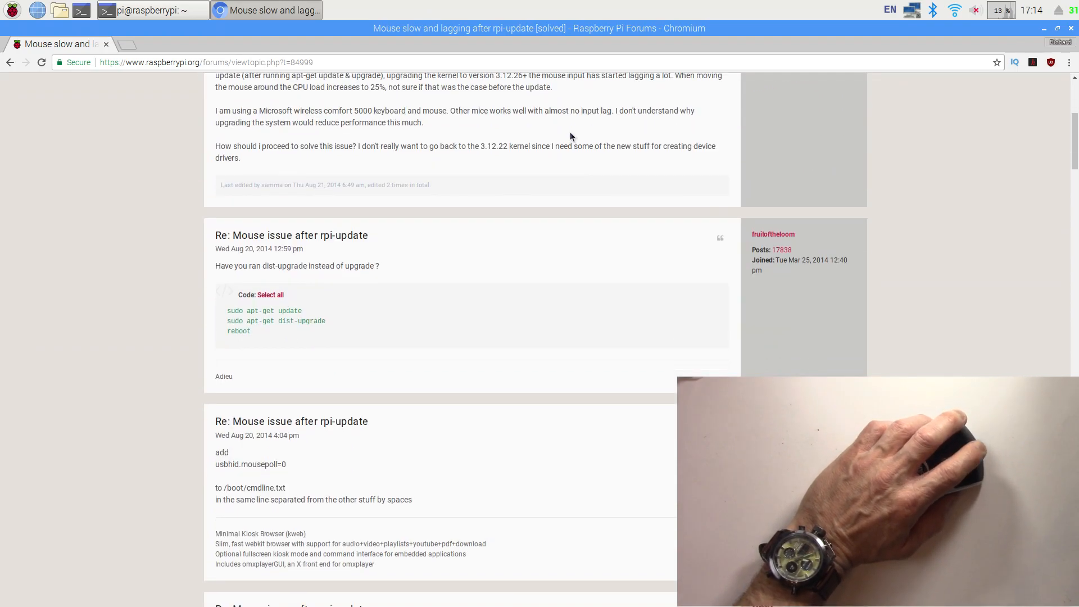
scroll(down, 3)
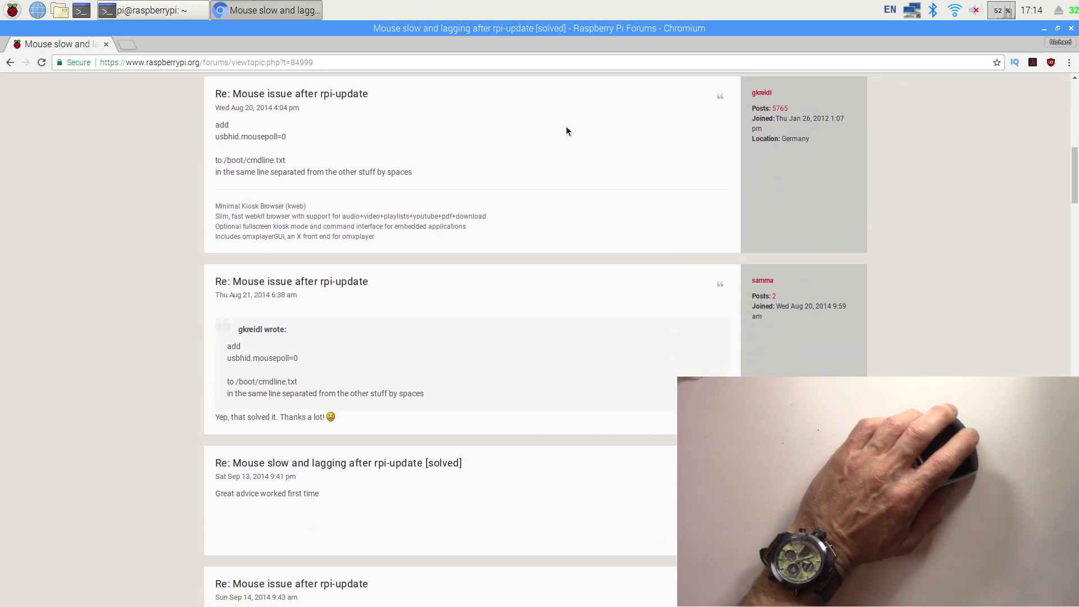
mouse_move(289, 148)
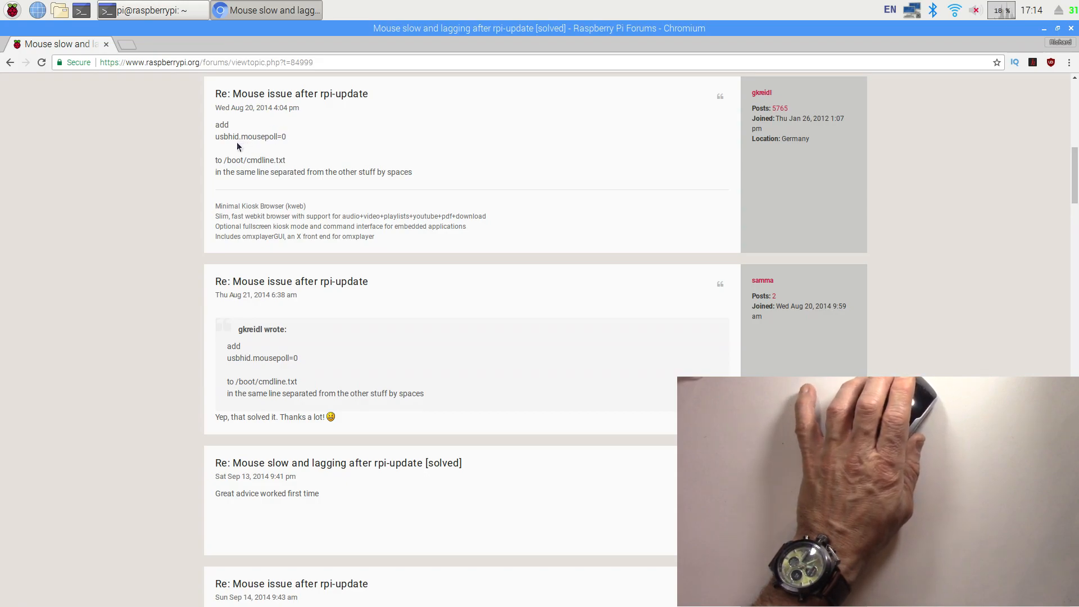
drag(216, 108, 287, 136)
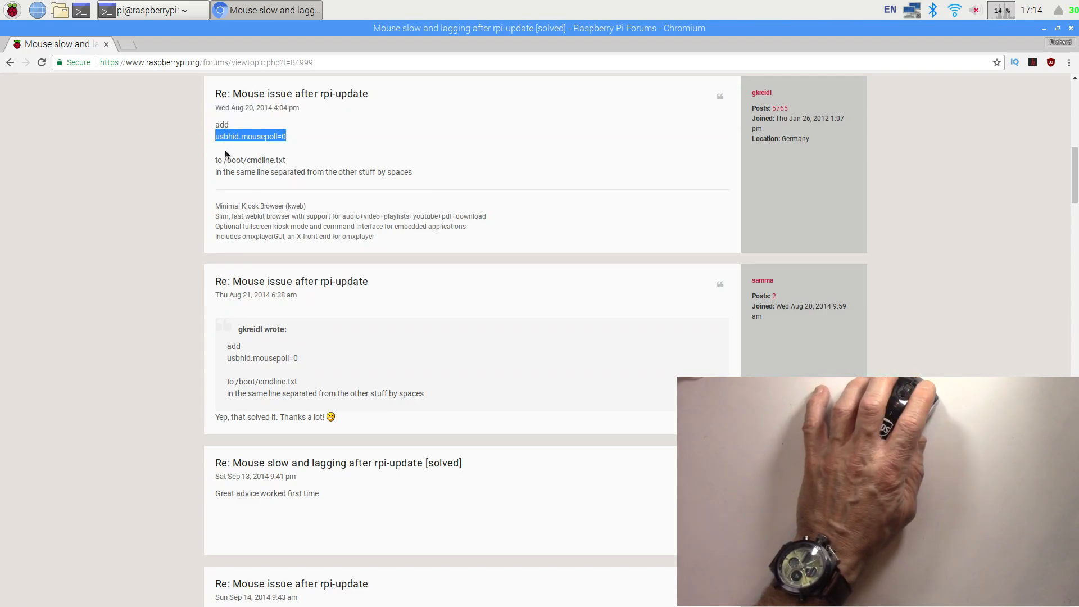
right_click(251, 135)
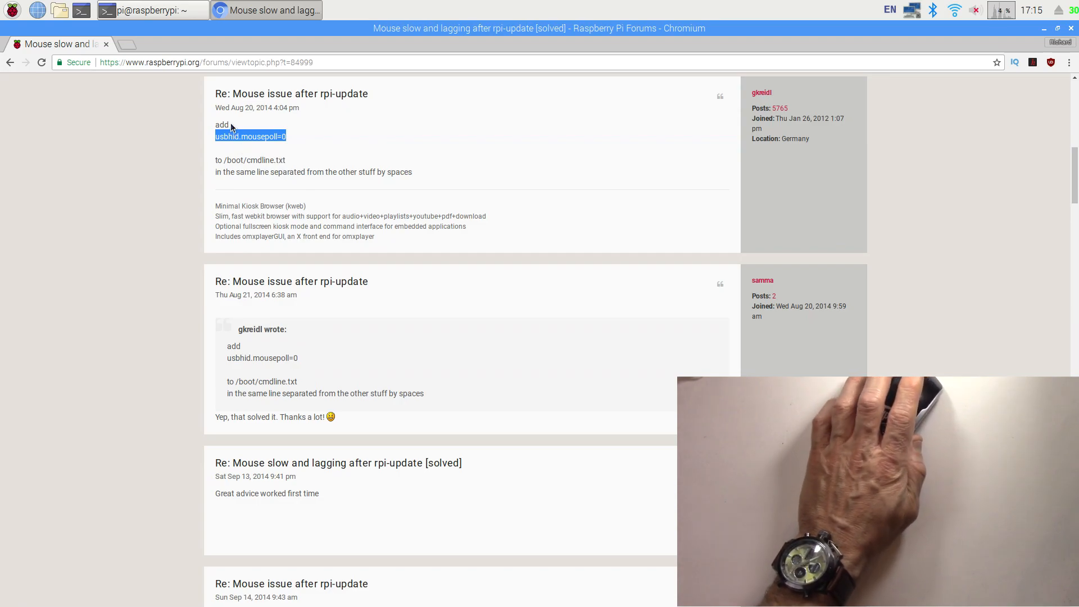
click(145, 10)
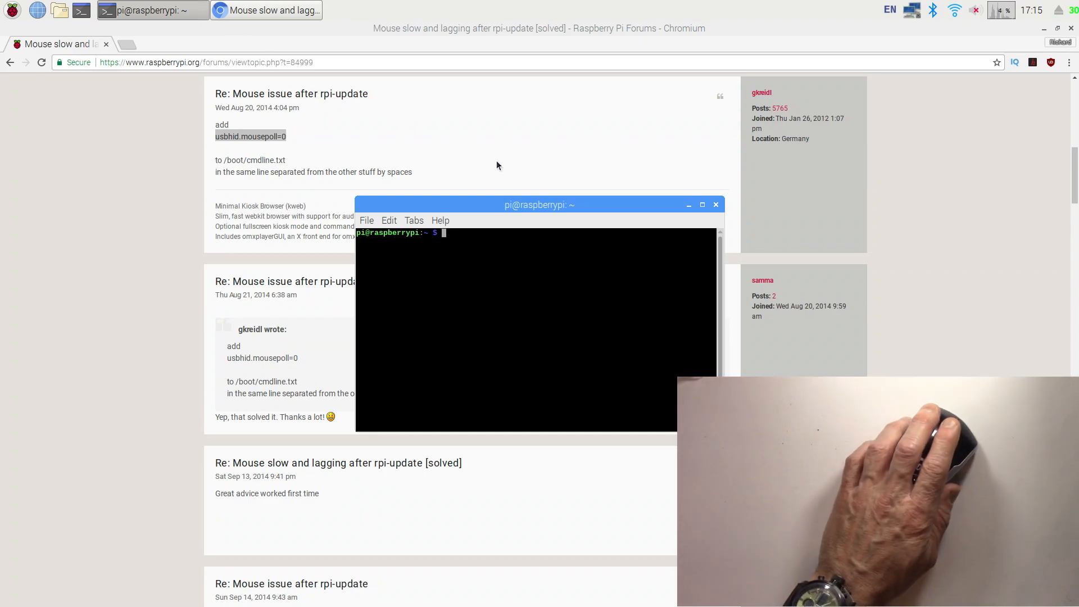
mouse_move(735, 122)
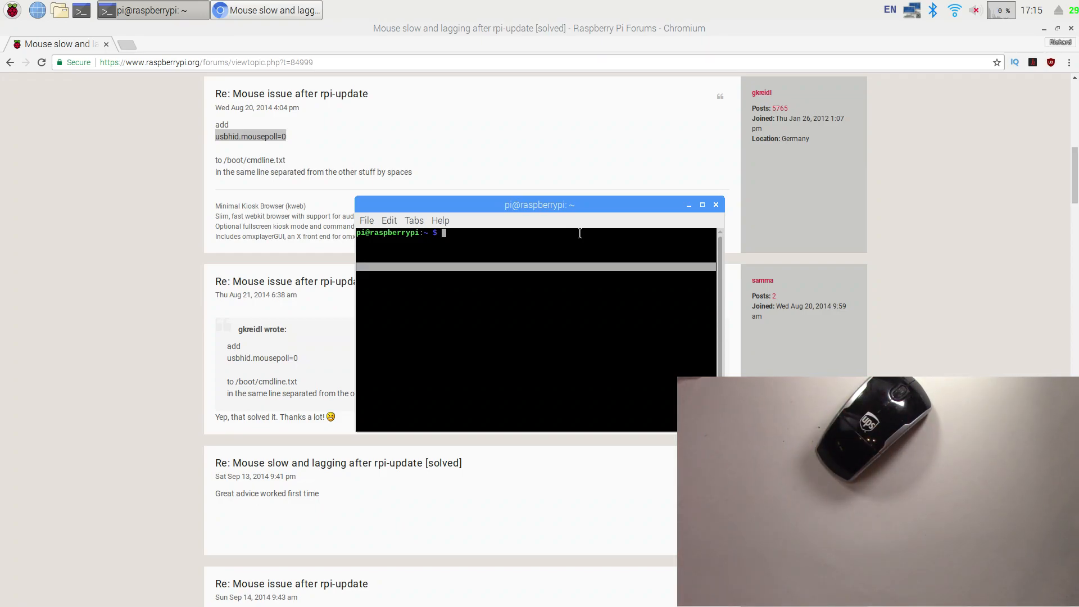
- Enter the sudo nano command for /boot/cmdline.txt at the terminal prompt
text(sudo)
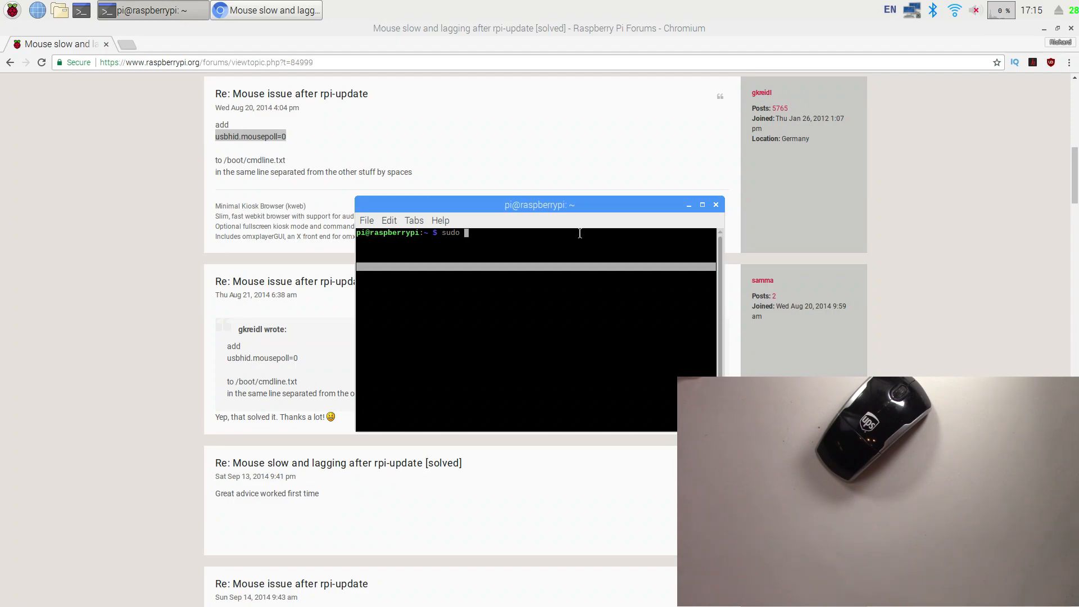
text(nan)
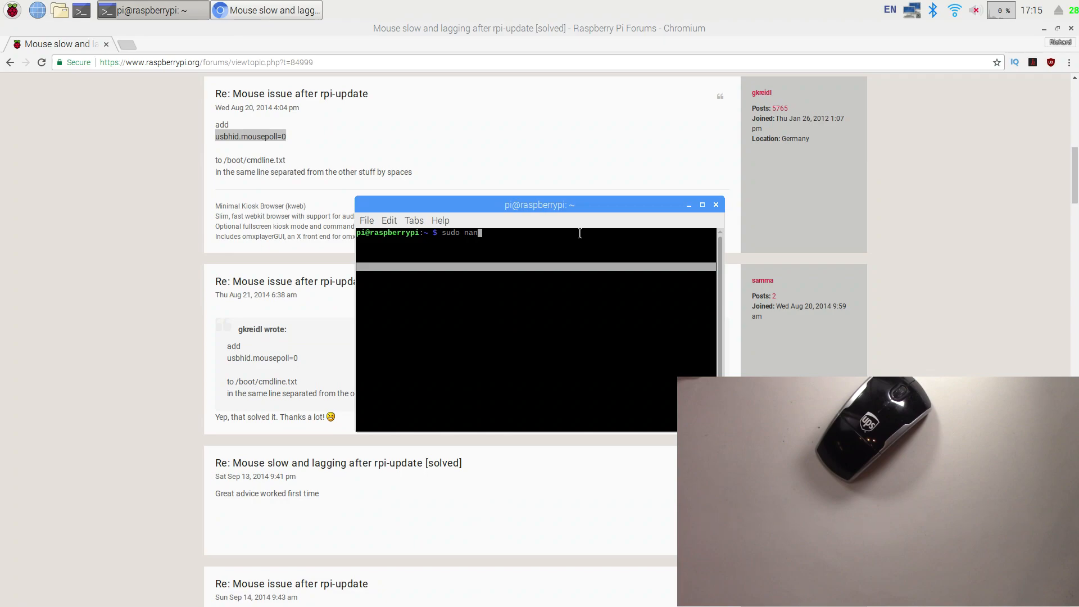
text(o)
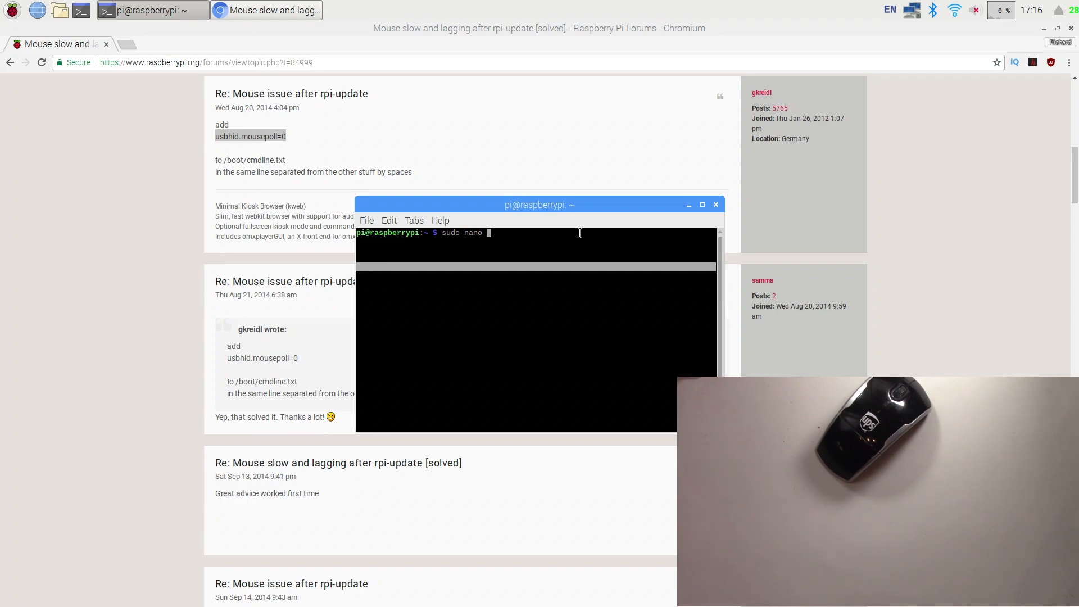
text(/boot)
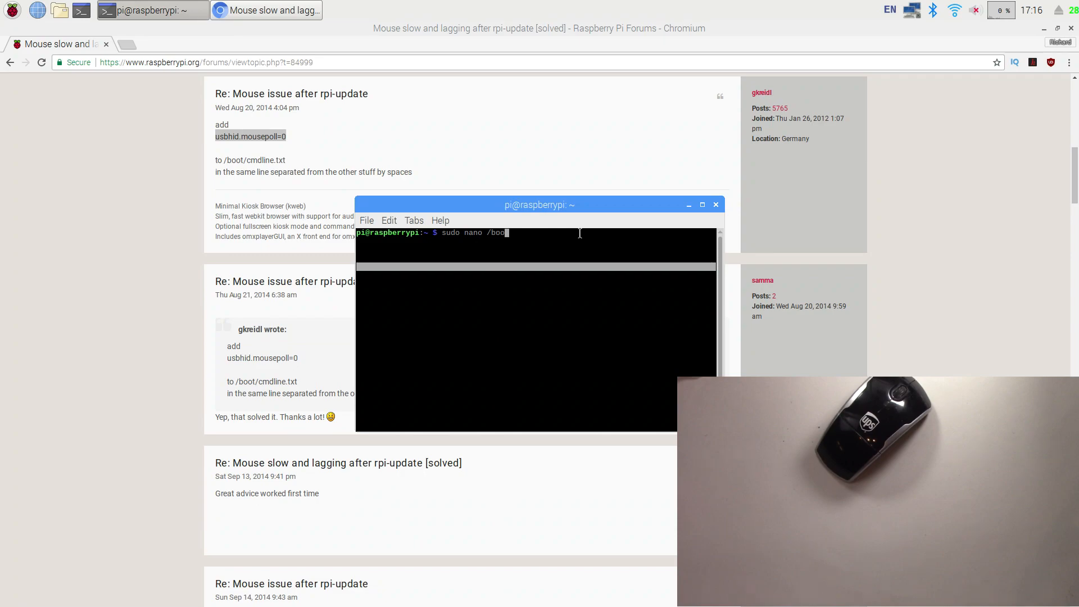
text(t/)
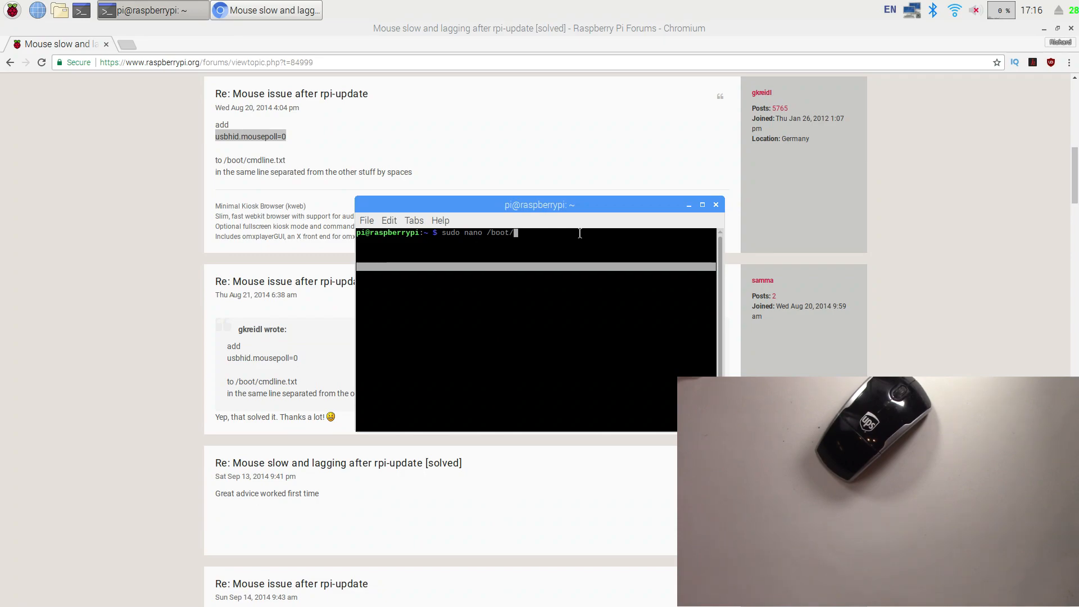
text(cmdli)
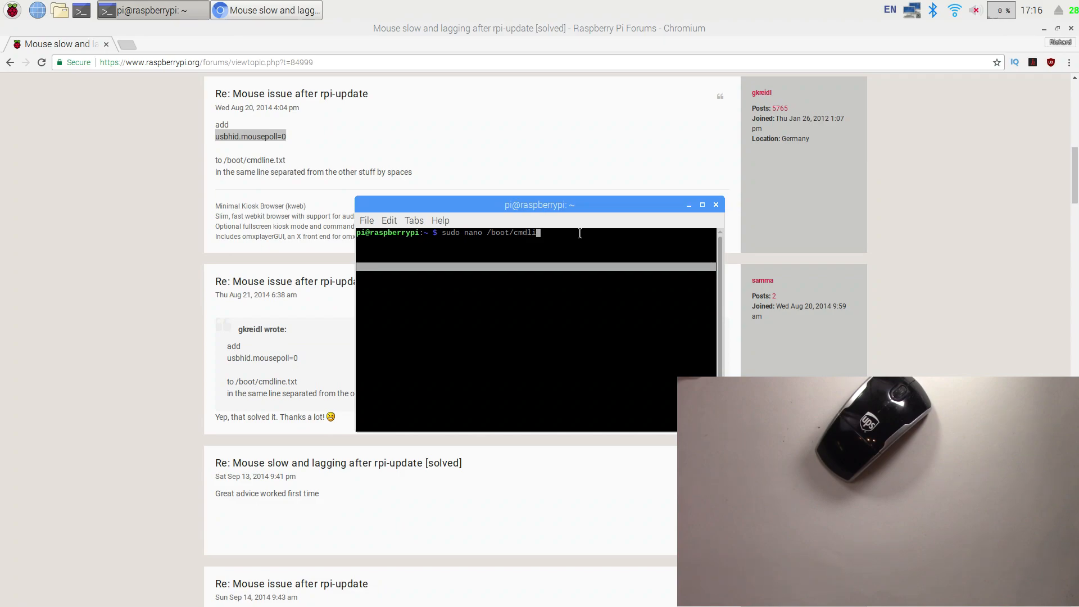
text(ne.)
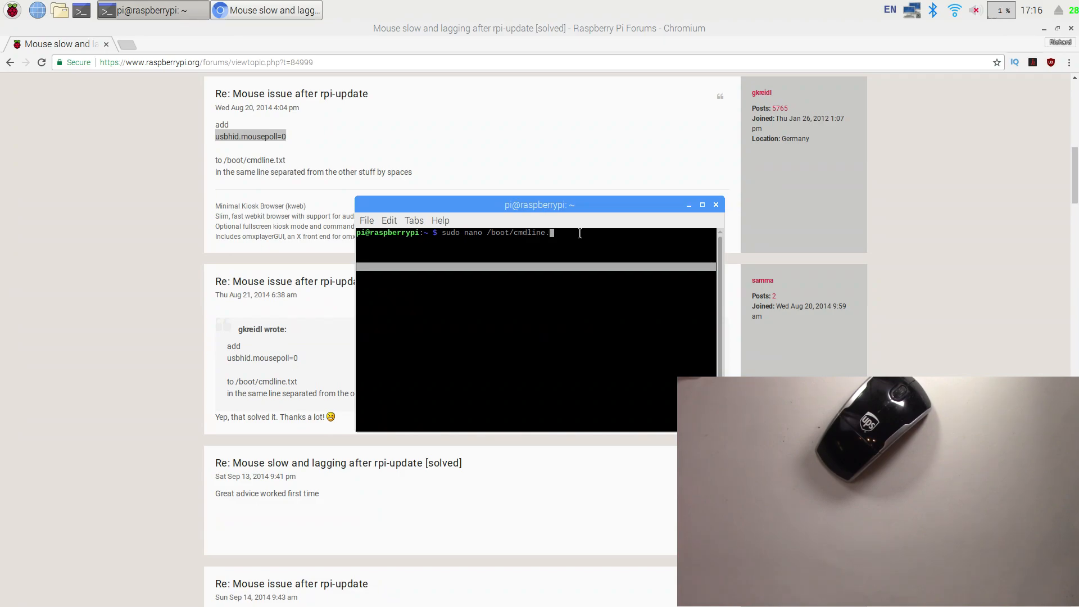
text(txt)
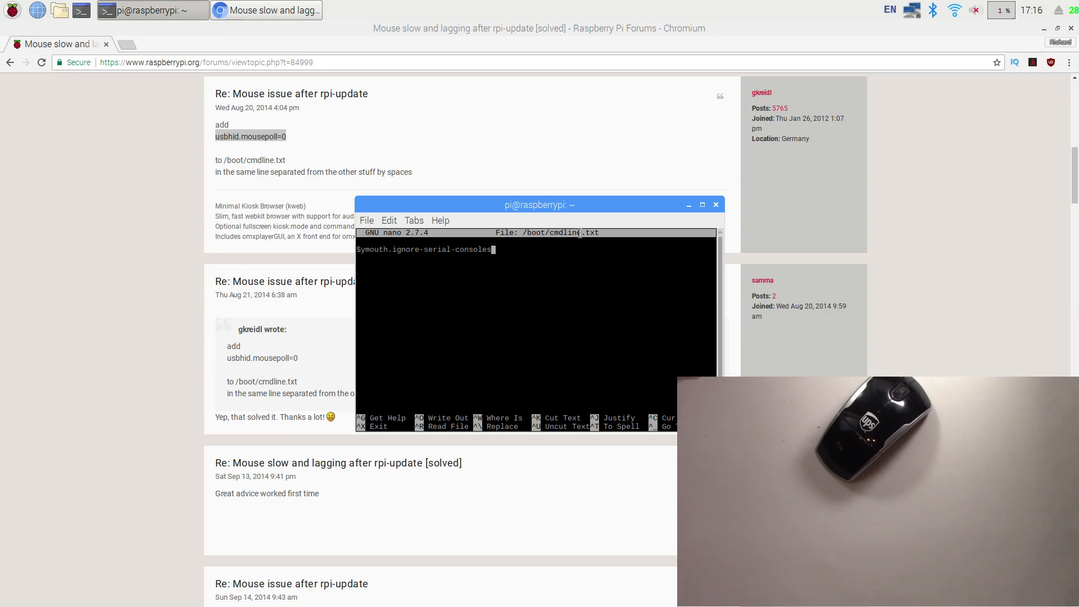
- Append ' usbhid.mousepoll=0' to the boot line, then exit nano saving changes
text(" ")
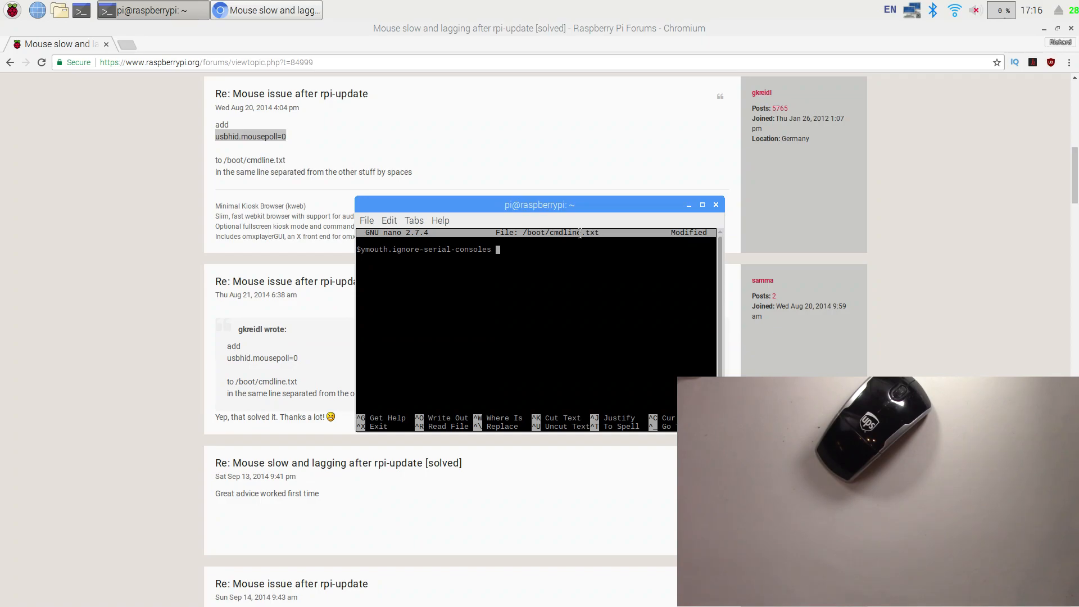
text(usbhid.mousepoll=0)
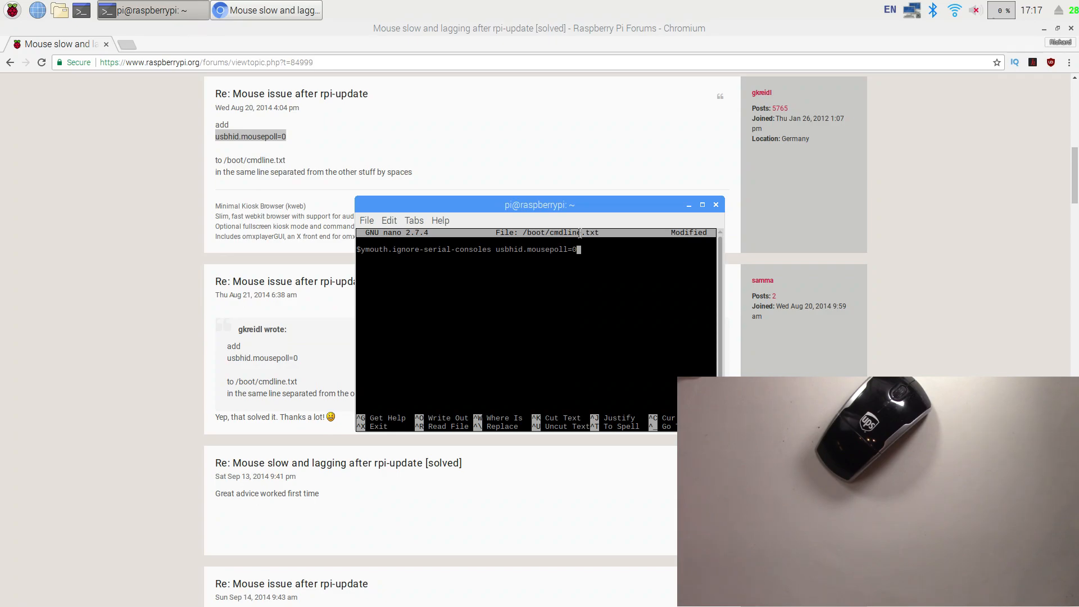
key(ctrl+x)
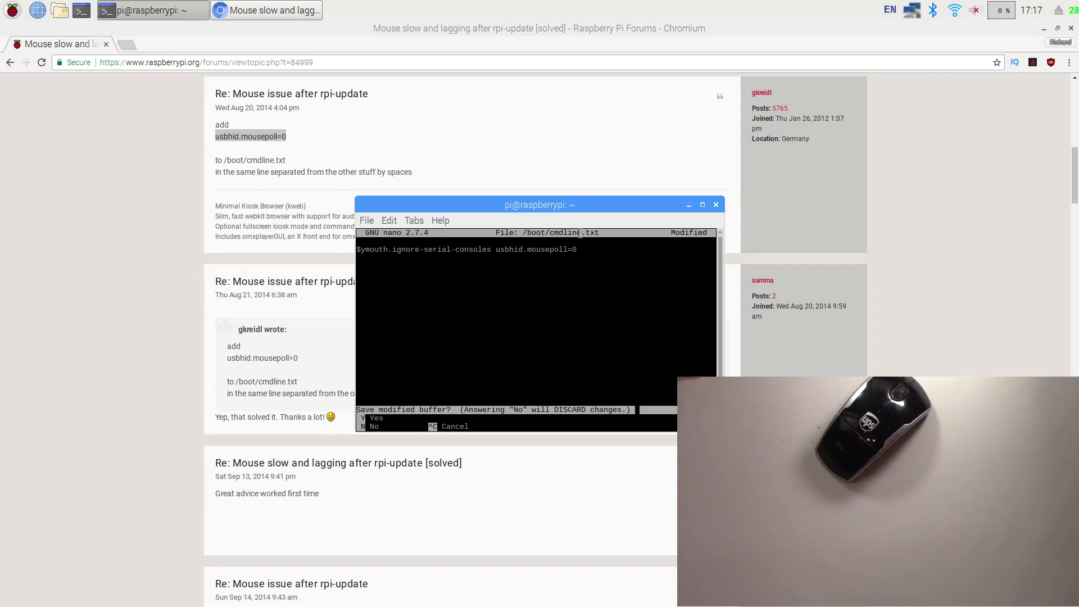
key(y)
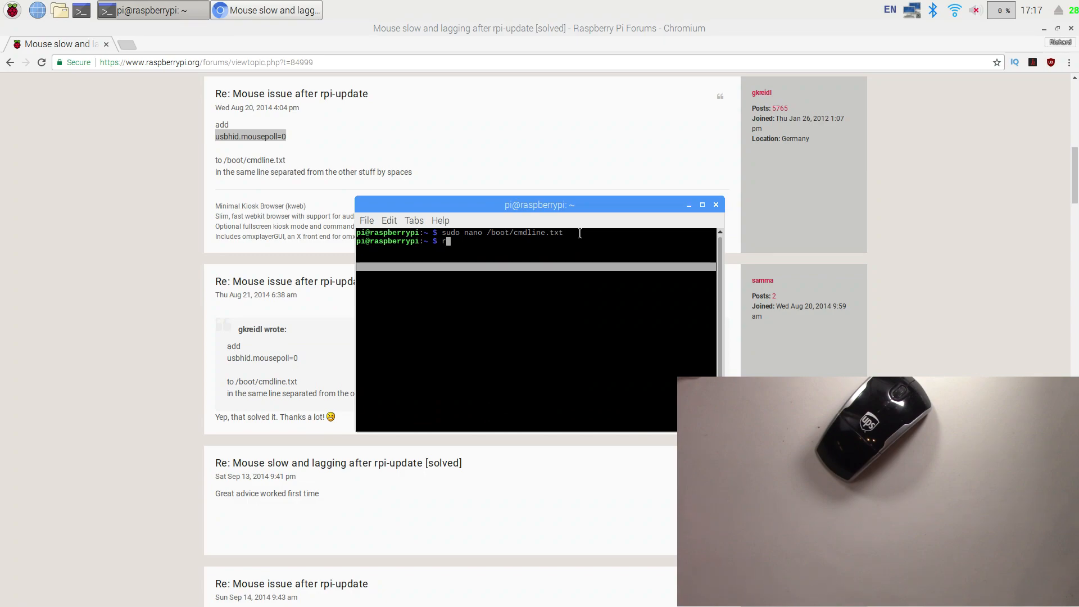
text(reboot)
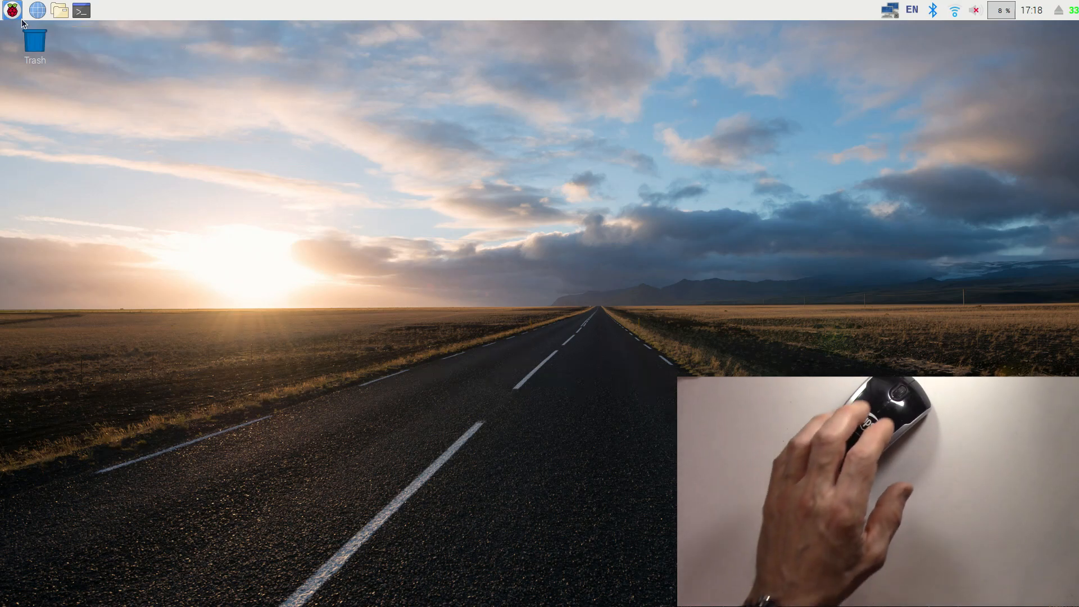
- Open the Raspberry applications menu on the rebooted desktop to test mouse responsiveness
click(11, 10)
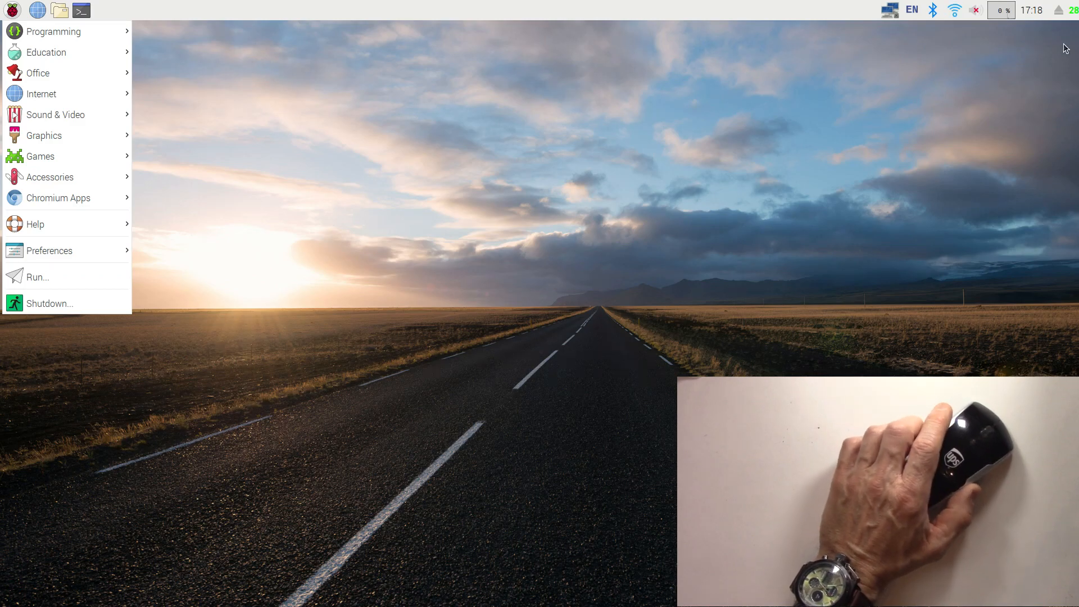
mouse_move(460, 297)
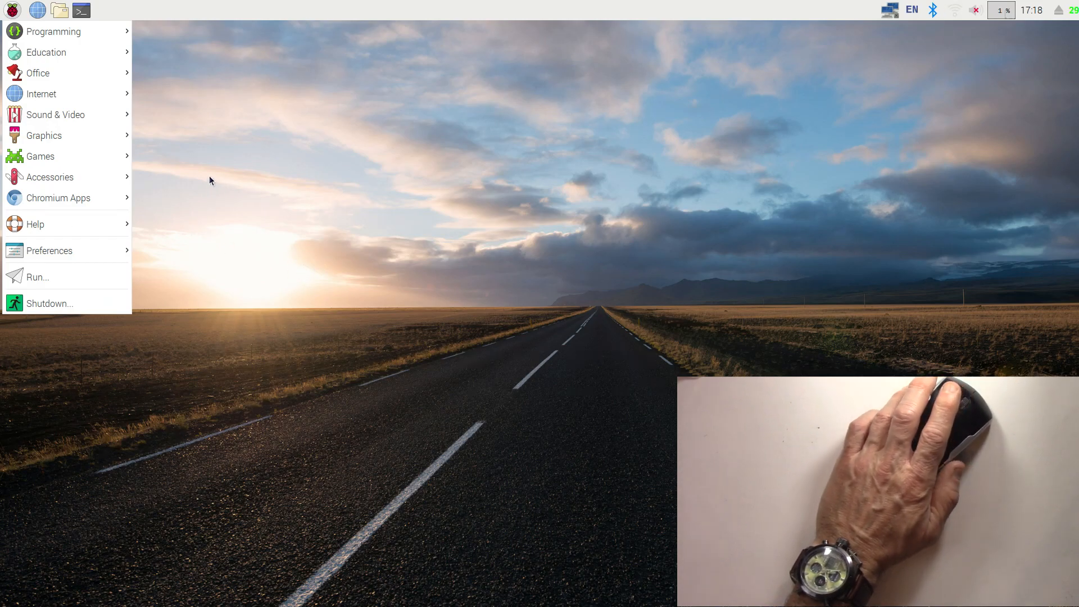
mouse_move(227, 110)
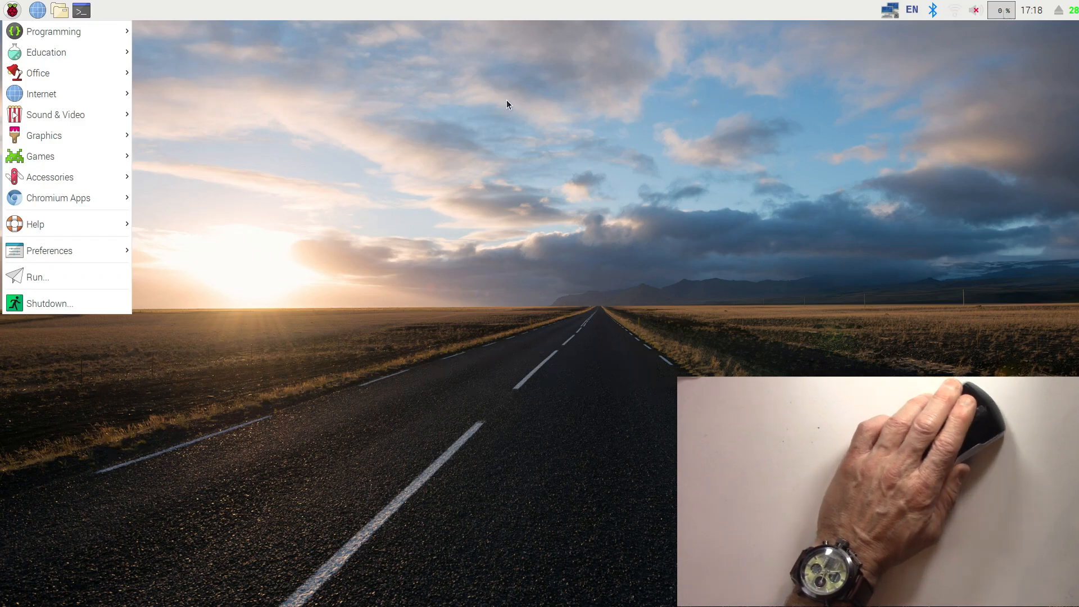
mouse_move(613, 307)
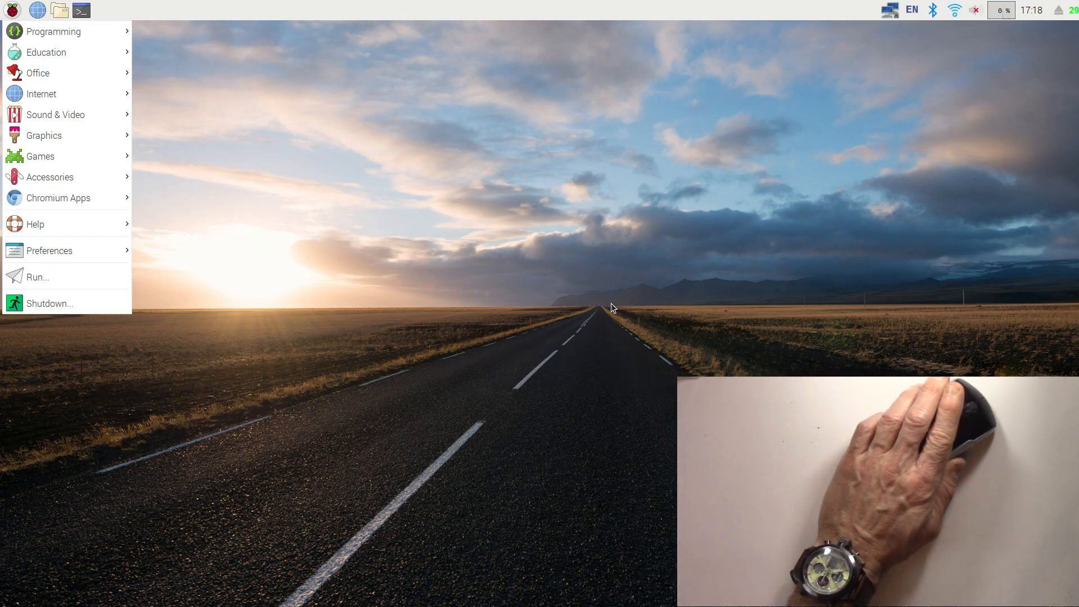
mouse_move(151, 299)
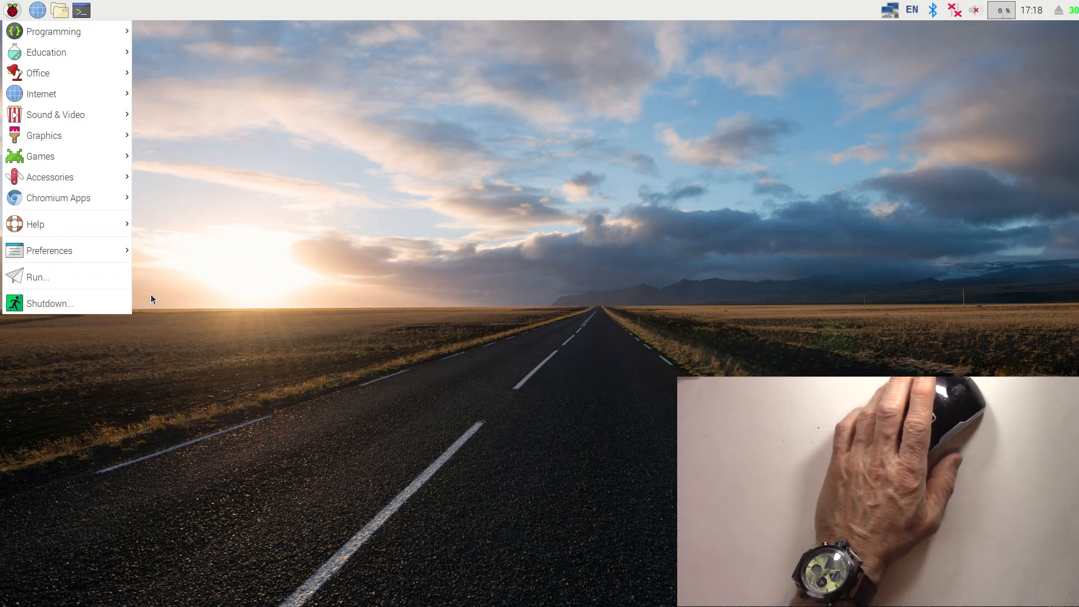
mouse_move(154, 301)
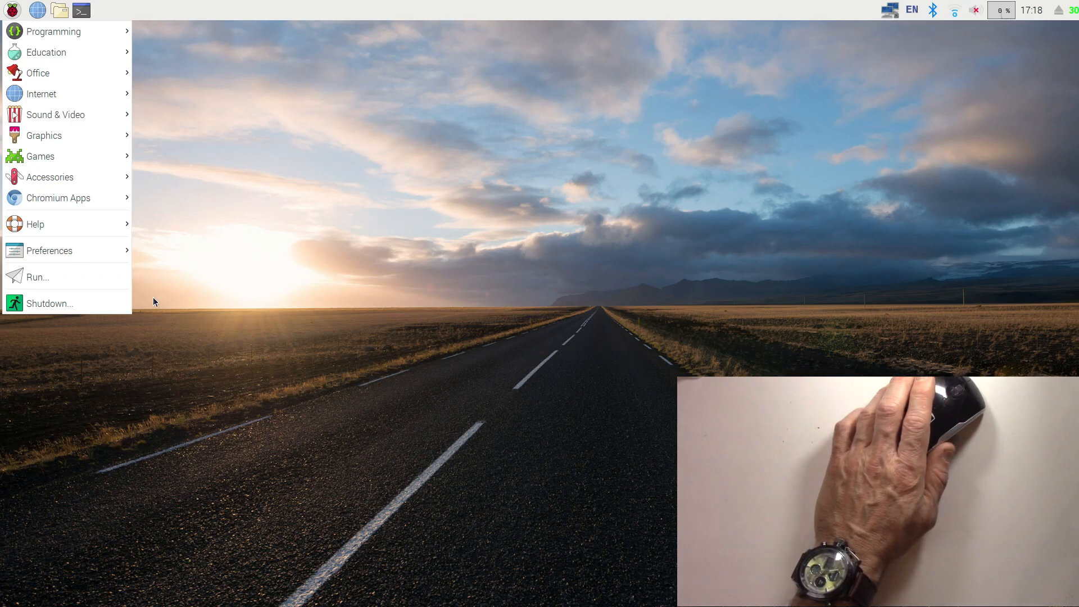